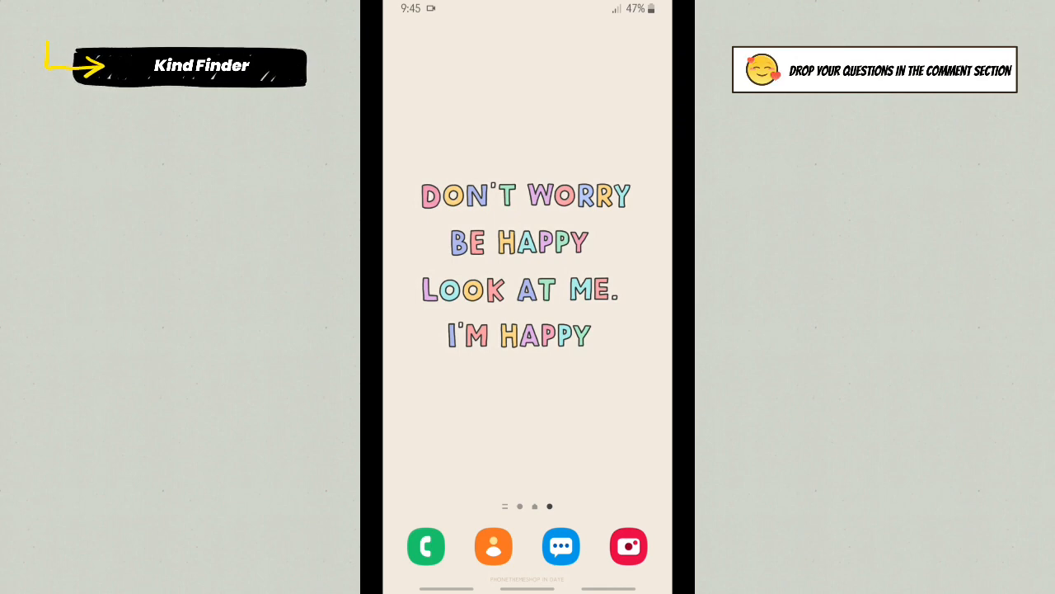
{"action": "mouse_move", "coordinate": [567, 389]}
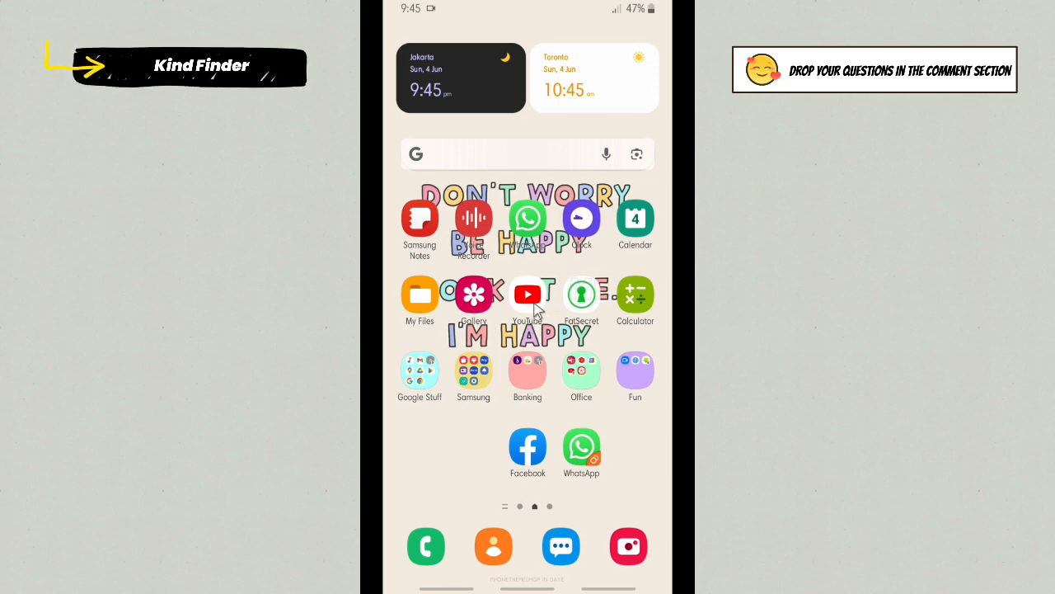
{"action": "mouse_move", "coordinate": [583, 445]}
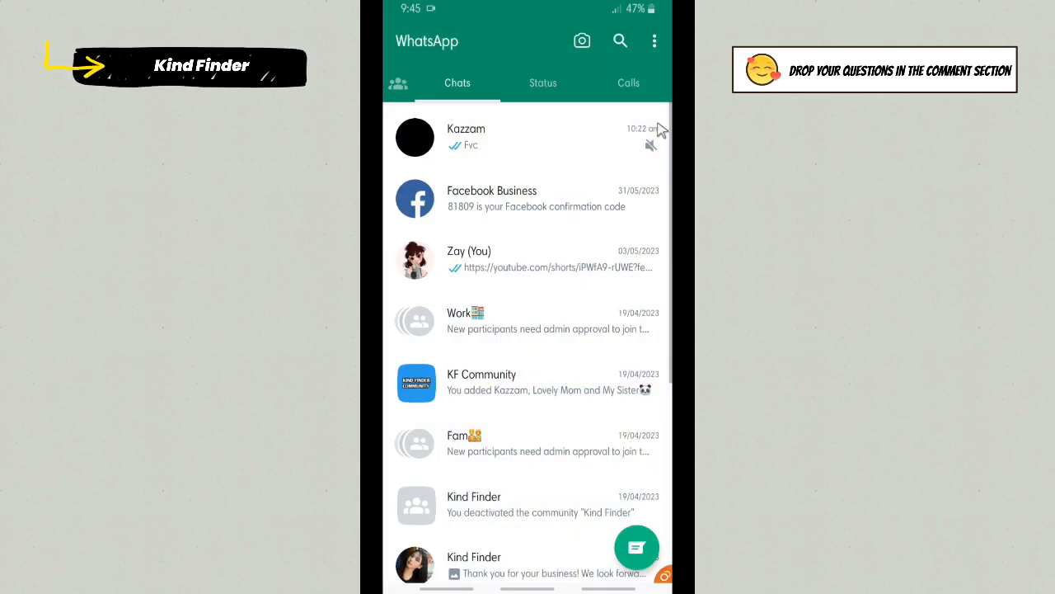
Step: Open the most recent chat, type test text 'Jfudyrutij', then clear the draft
{"action": "left_click", "coordinate": [465, 137]}
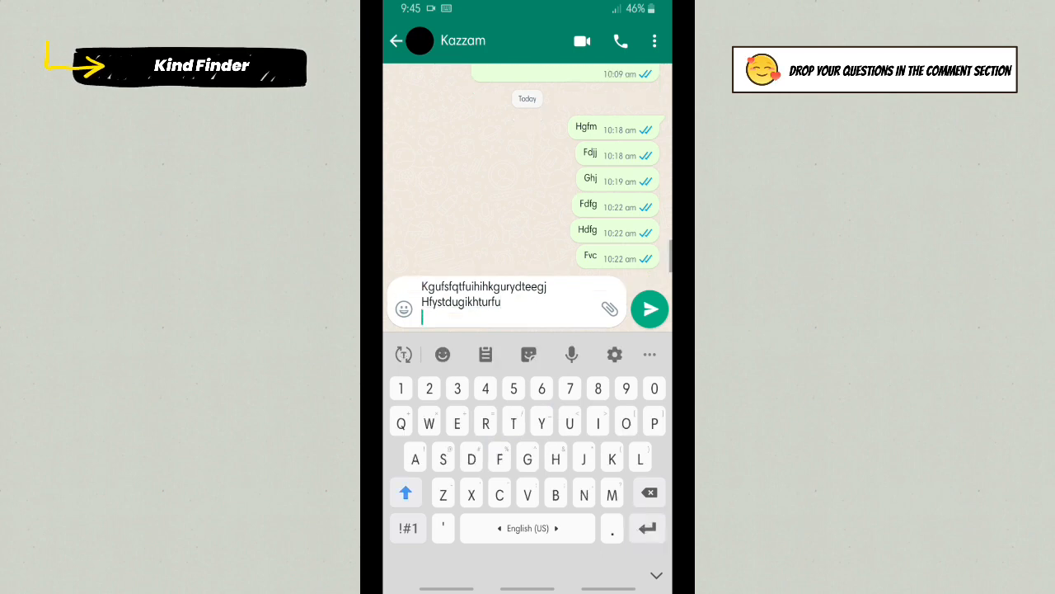
{"action": "type", "text": "Jfudyrutij"}
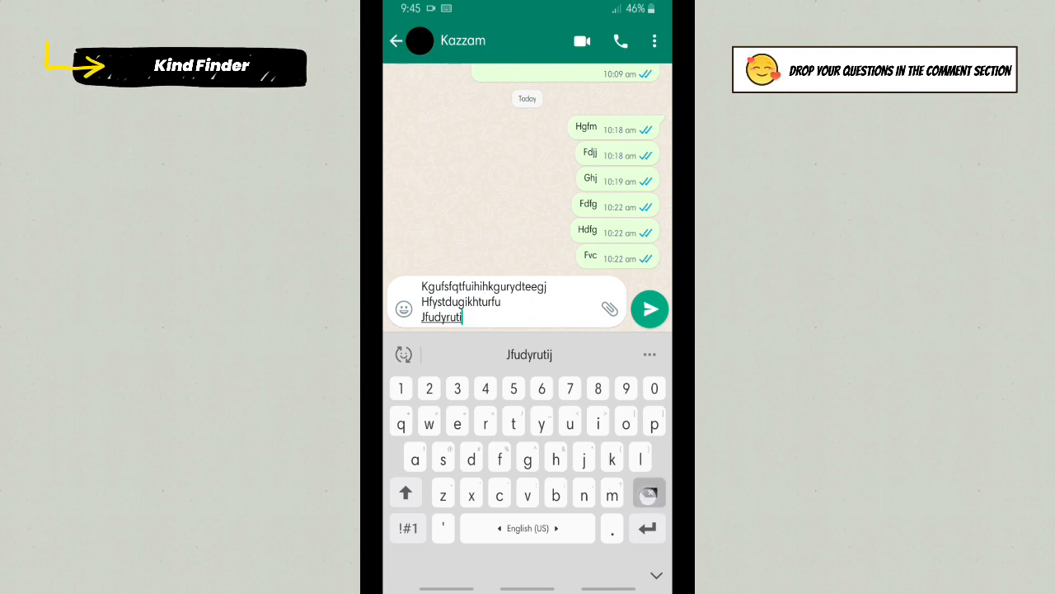
{"action": "left_click", "coordinate": [650, 308]}
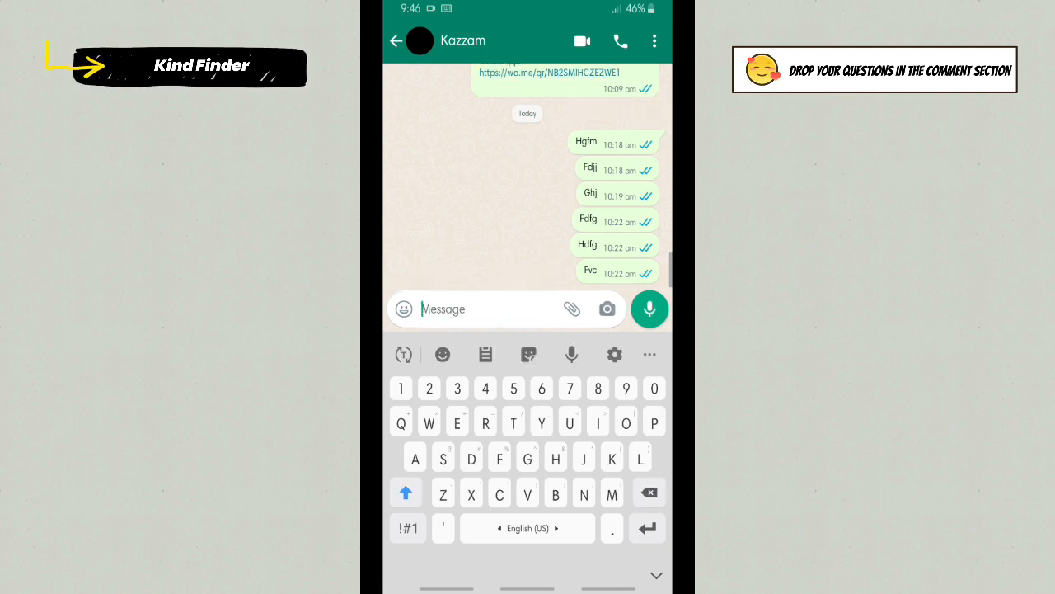
{"action": "mouse_move", "coordinate": [617, 359]}
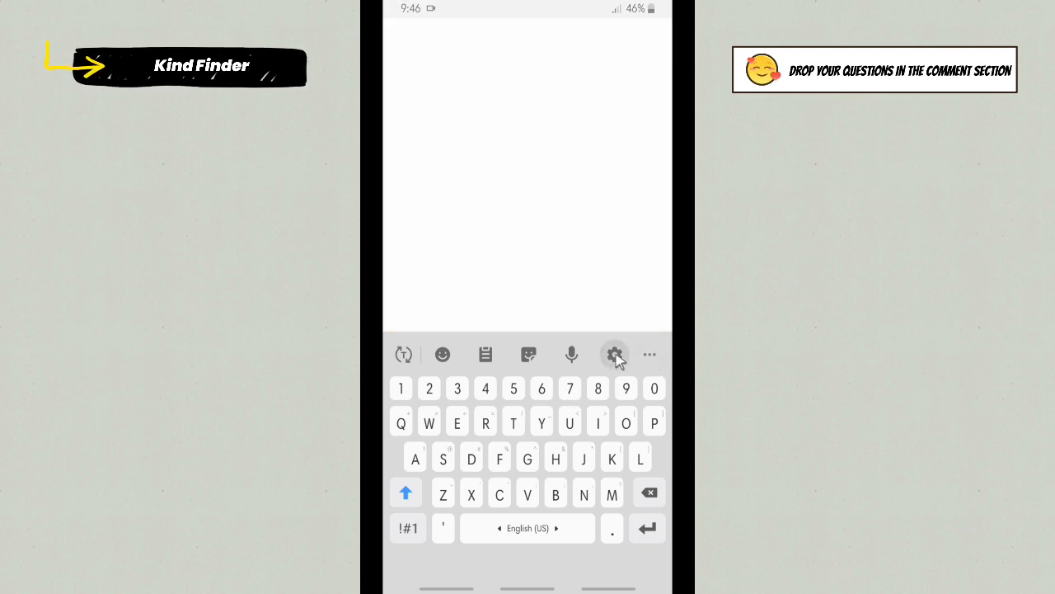
Step: Enter keyboard settings and view Smart typing and Languages and types
{"action": "left_click", "coordinate": [613, 354]}
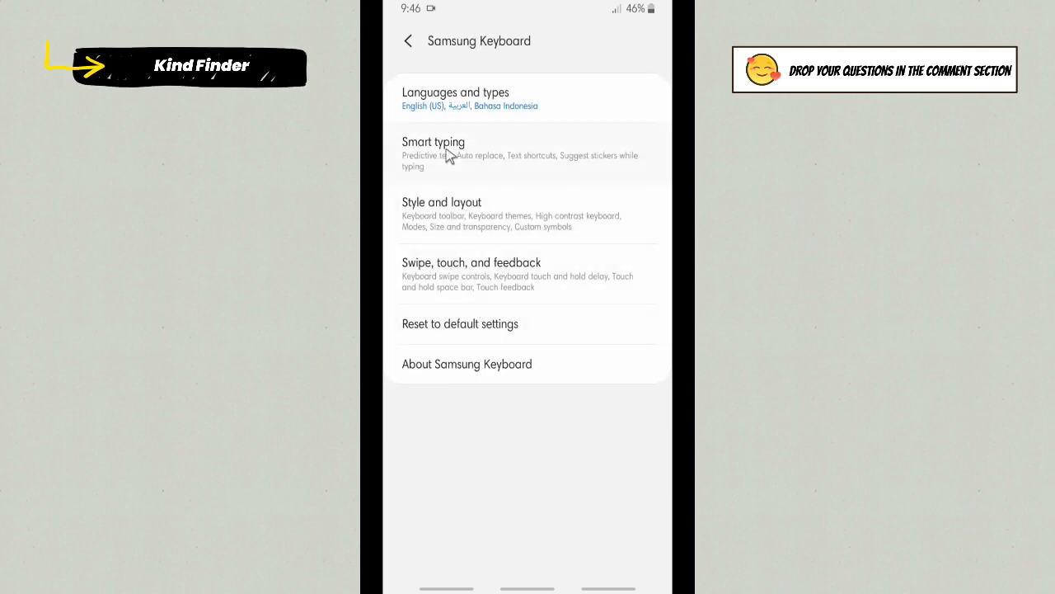
{"action": "left_click", "coordinate": [446, 152]}
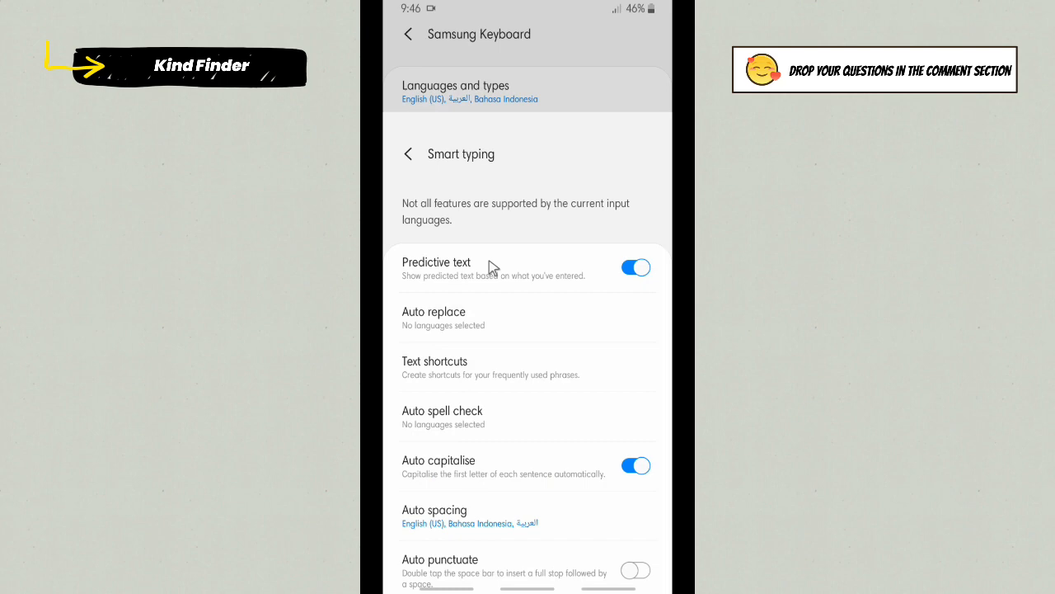
{"action": "left_click", "coordinate": [405, 33]}
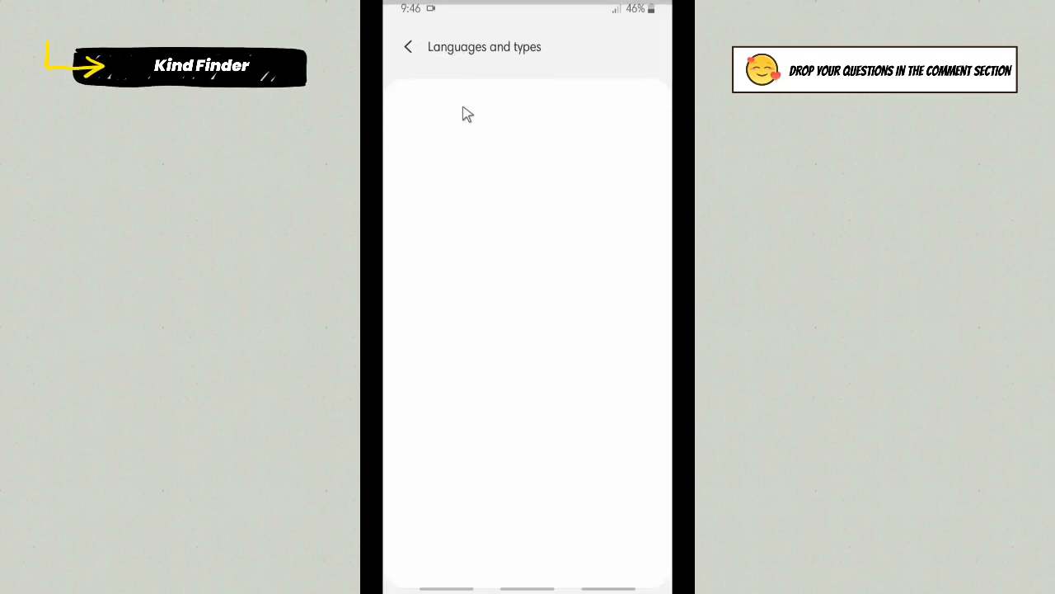
{"action": "left_click", "coordinate": [407, 46]}
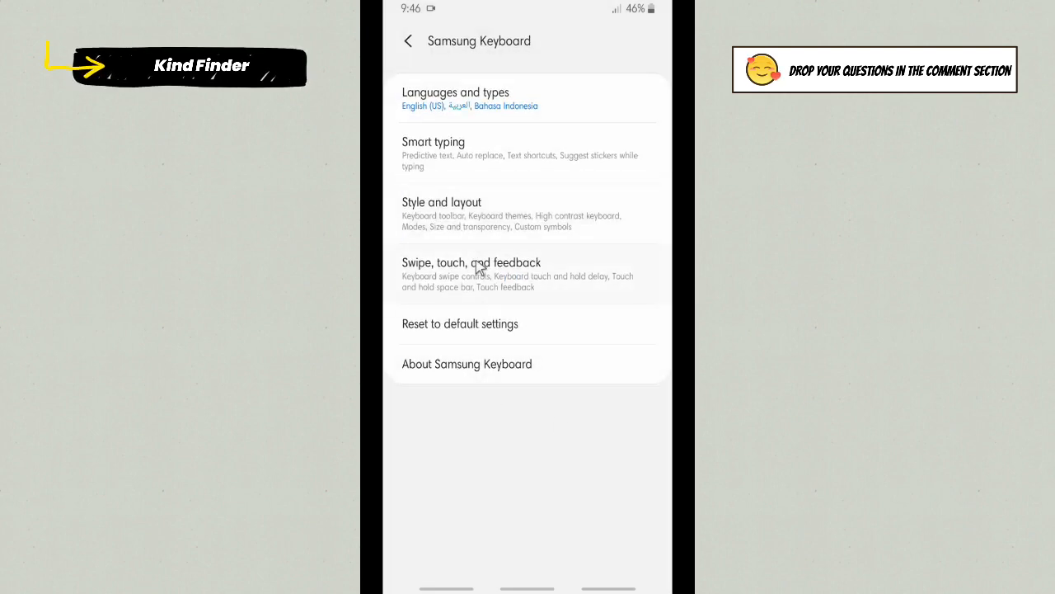
Step: View the Swipe, touch, and feedback options and return to the main keyboard settings
{"action": "left_click", "coordinate": [482, 267]}
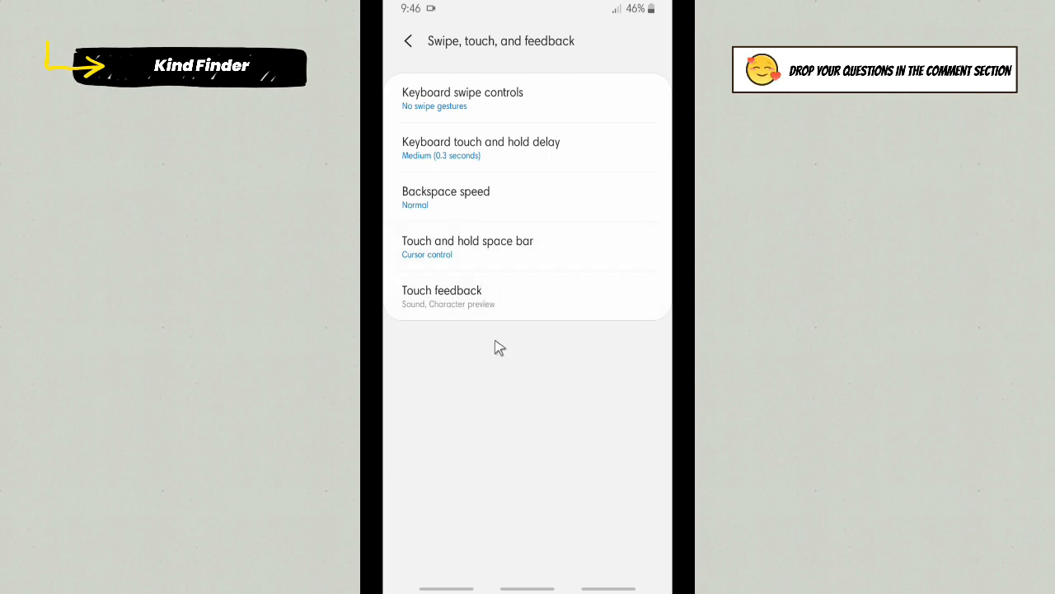
{"action": "left_click", "coordinate": [407, 39]}
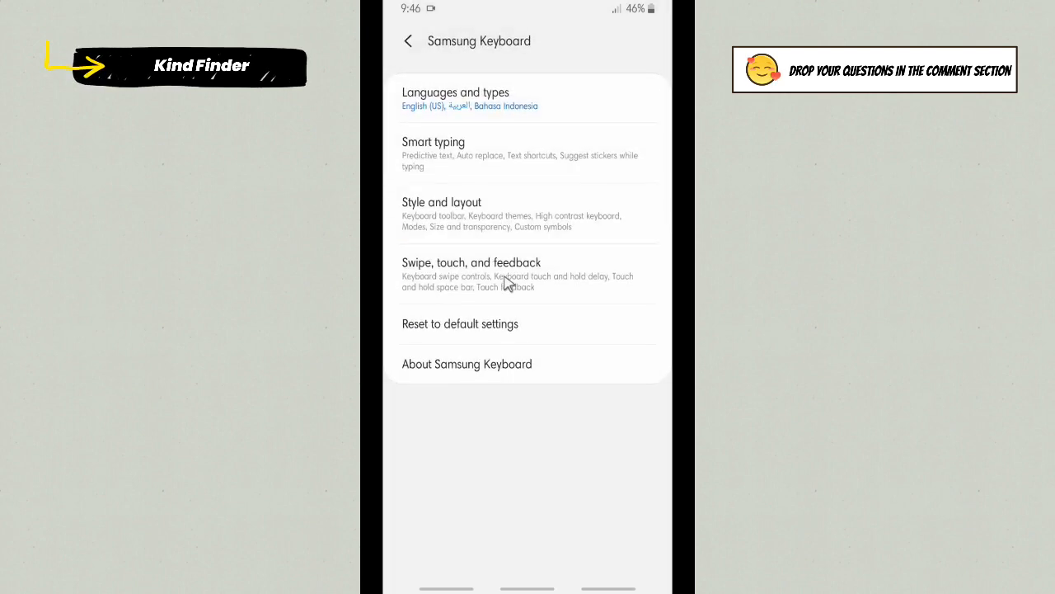
{"action": "mouse_move", "coordinate": [507, 406]}
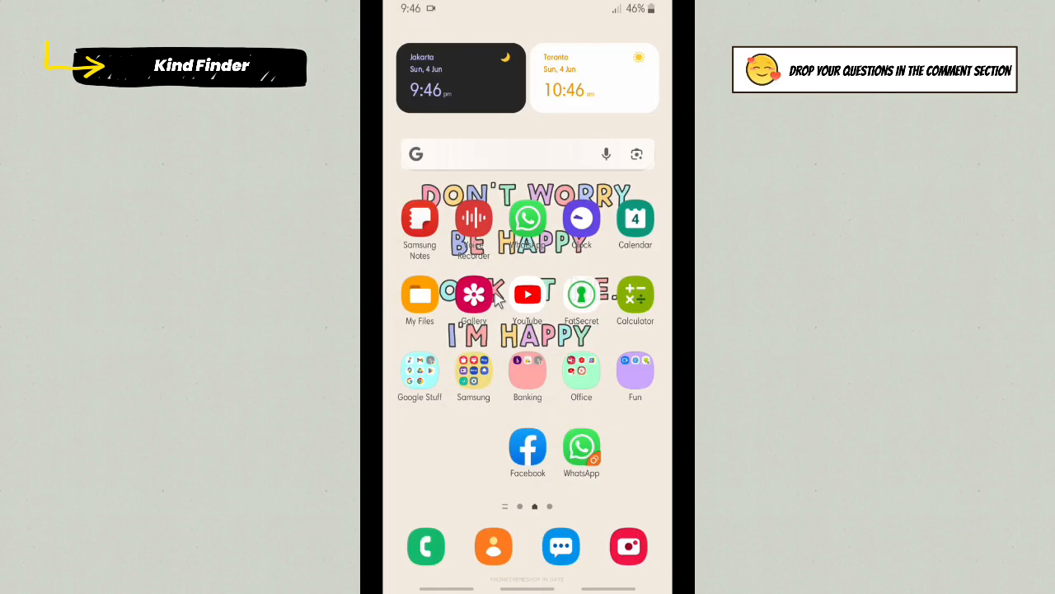
Step: Launch Settings from the Samsung folder and go into Sounds and vibration
{"action": "left_click", "coordinate": [473, 369]}
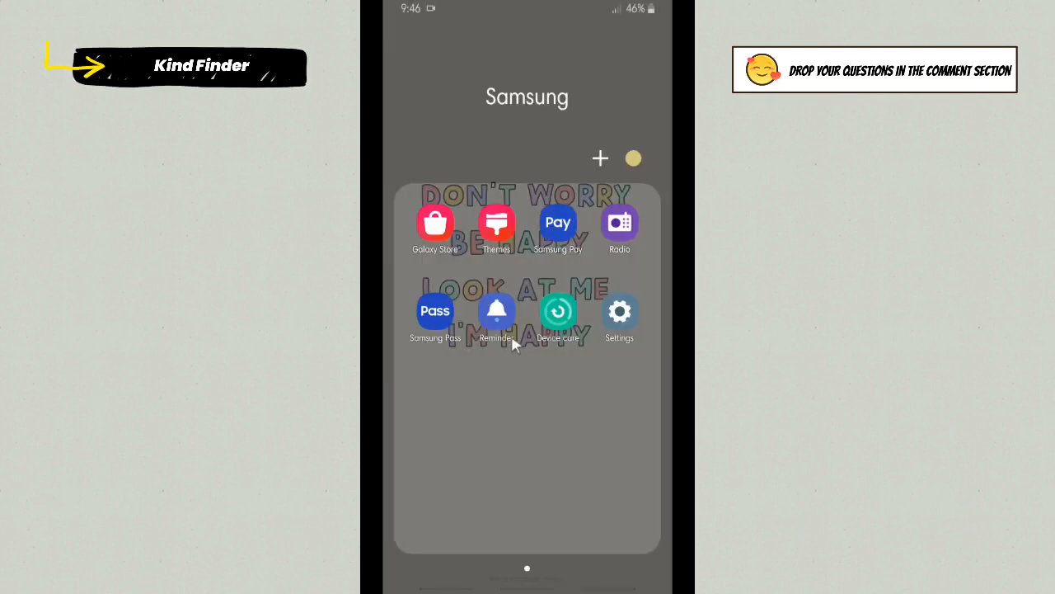
{"action": "left_click", "coordinate": [620, 310]}
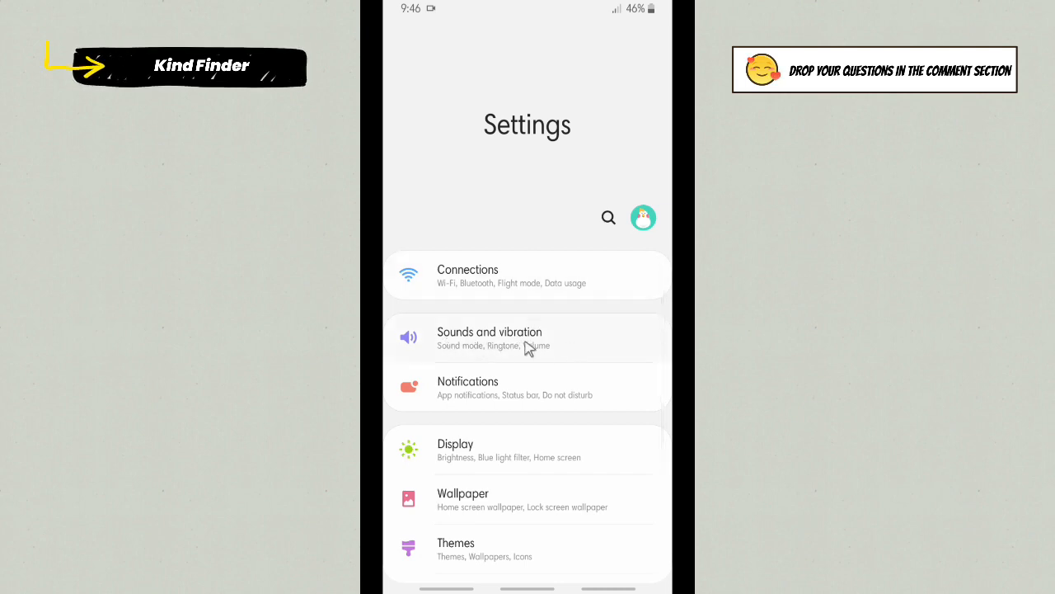
{"action": "mouse_move", "coordinate": [584, 341]}
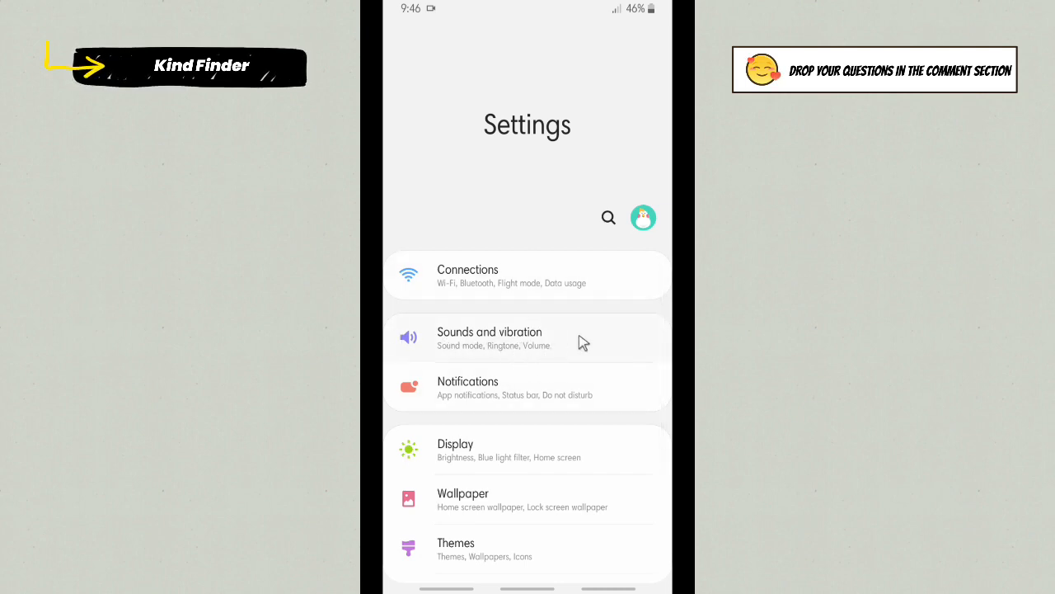
{"action": "mouse_move", "coordinate": [553, 350]}
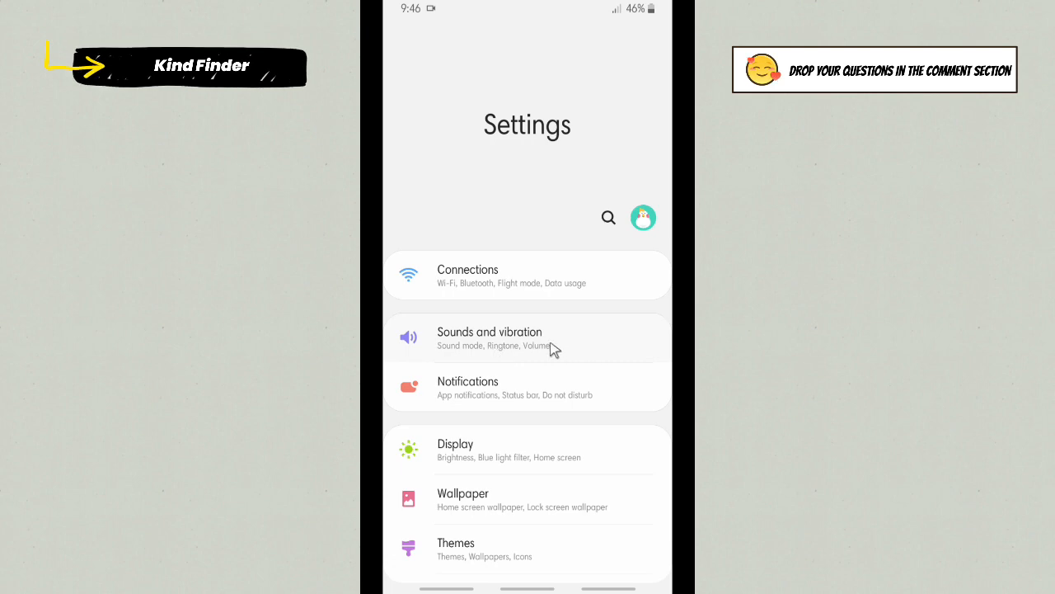
{"action": "left_click", "coordinate": [527, 338]}
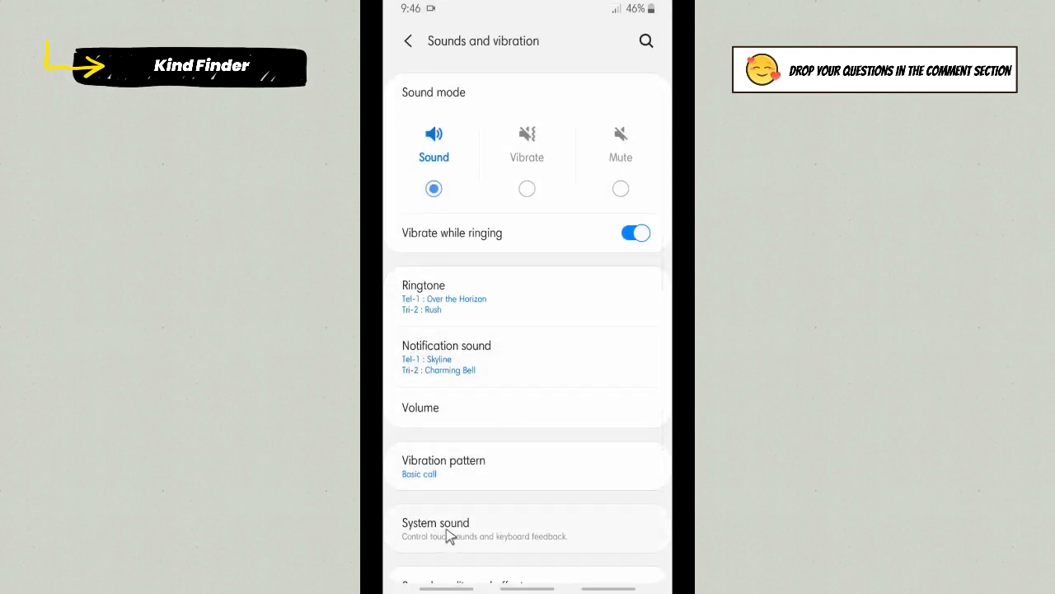
Step: Scroll down and enter the System sound page of touch and keyboard sound toggles
{"action": "scroll", "scroll_direction": "down", "scroll_amount": 3}
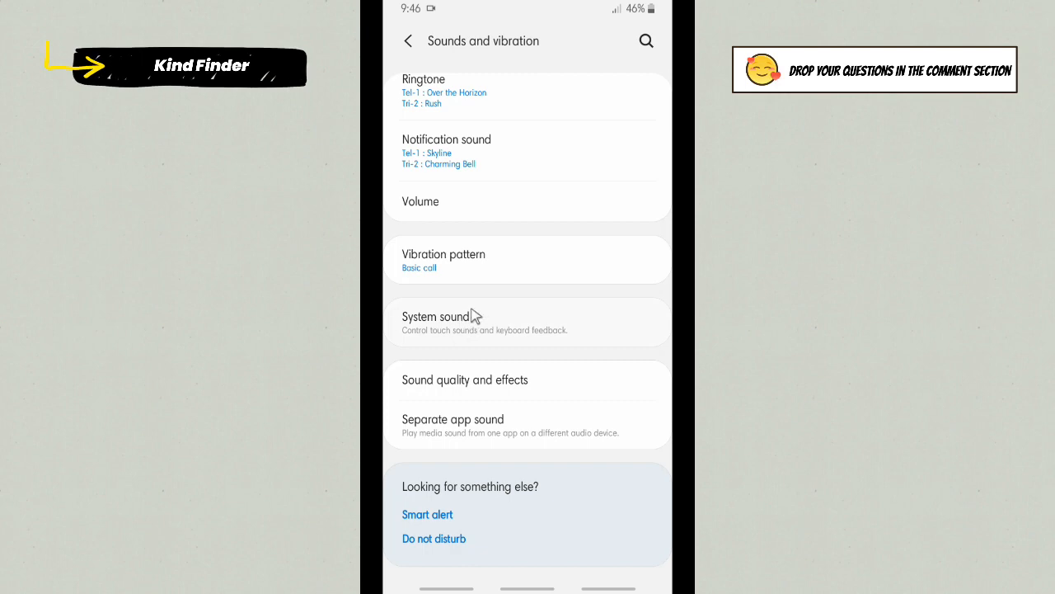
{"action": "mouse_move", "coordinate": [442, 350]}
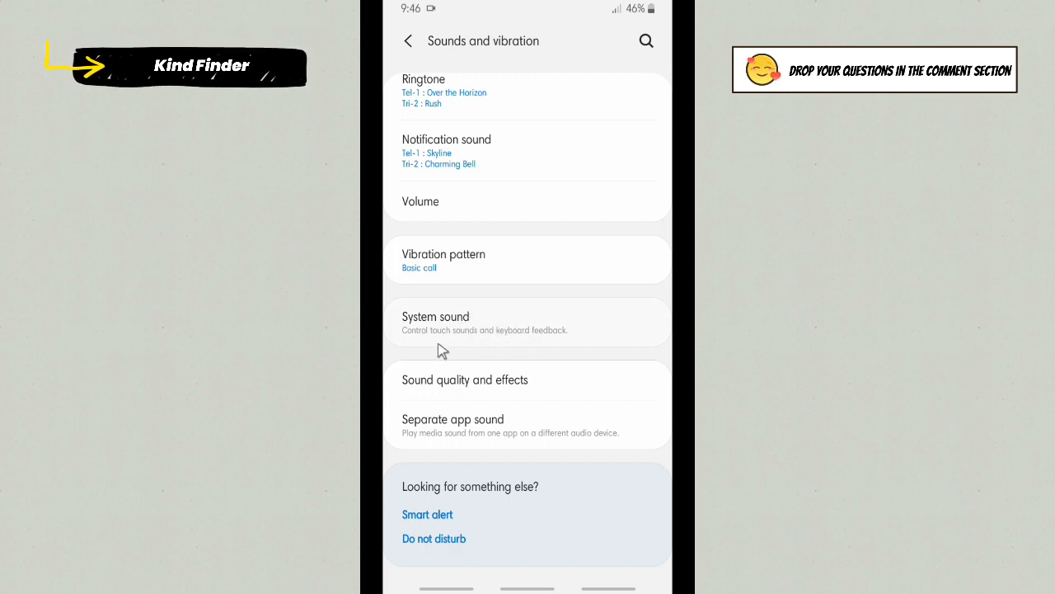
{"action": "mouse_move", "coordinate": [518, 344]}
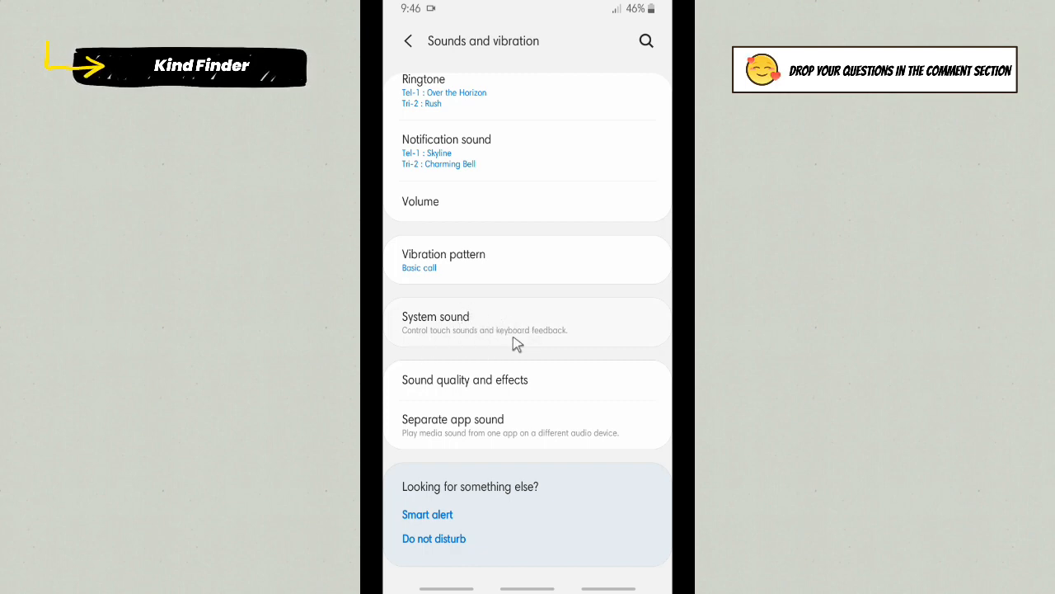
{"action": "left_click", "coordinate": [435, 322]}
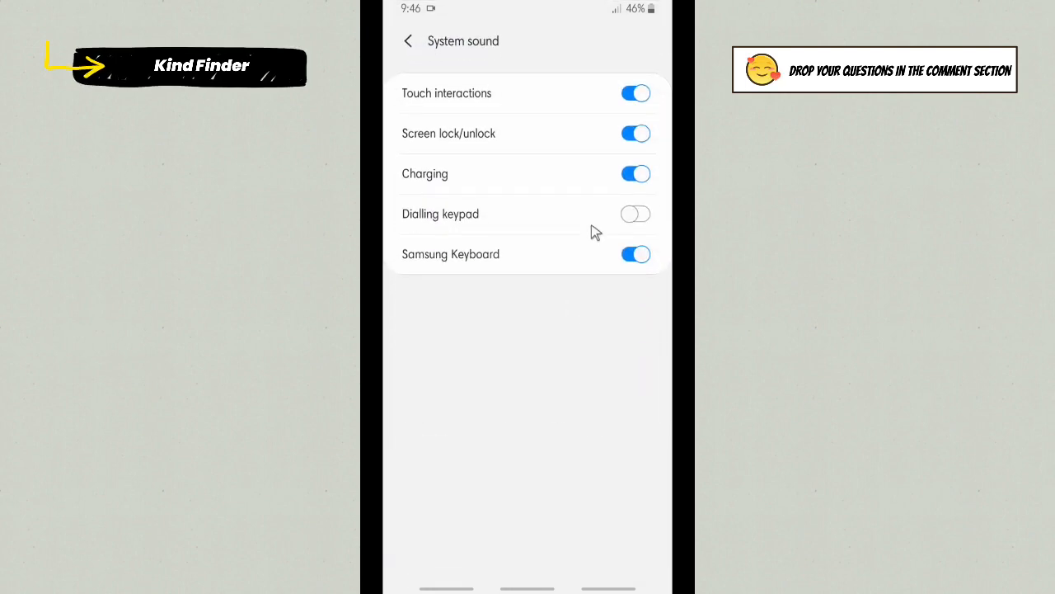
{"action": "mouse_move", "coordinate": [503, 226]}
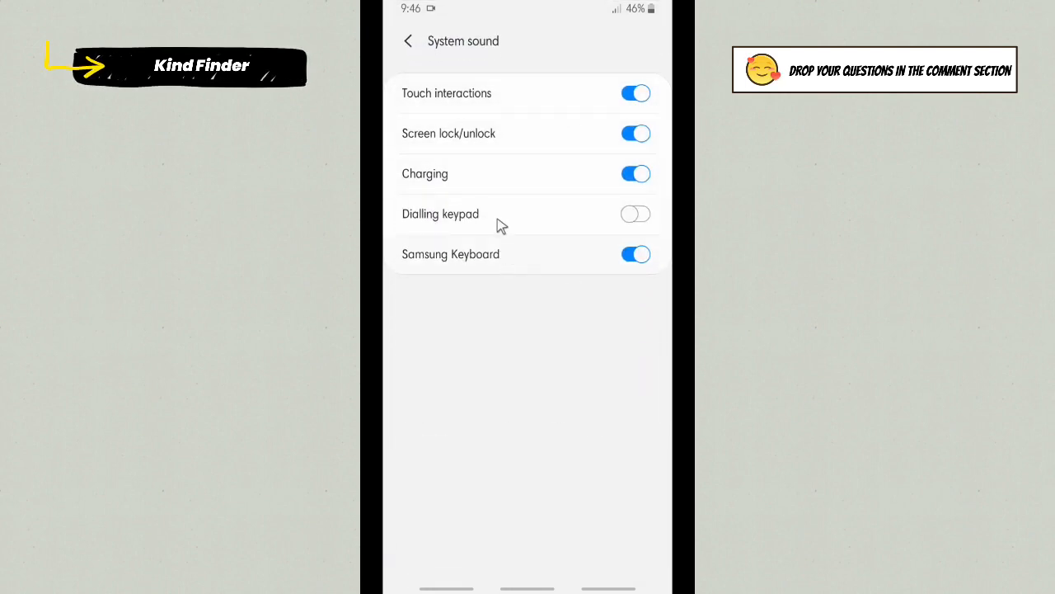
{"action": "mouse_move", "coordinate": [518, 101]}
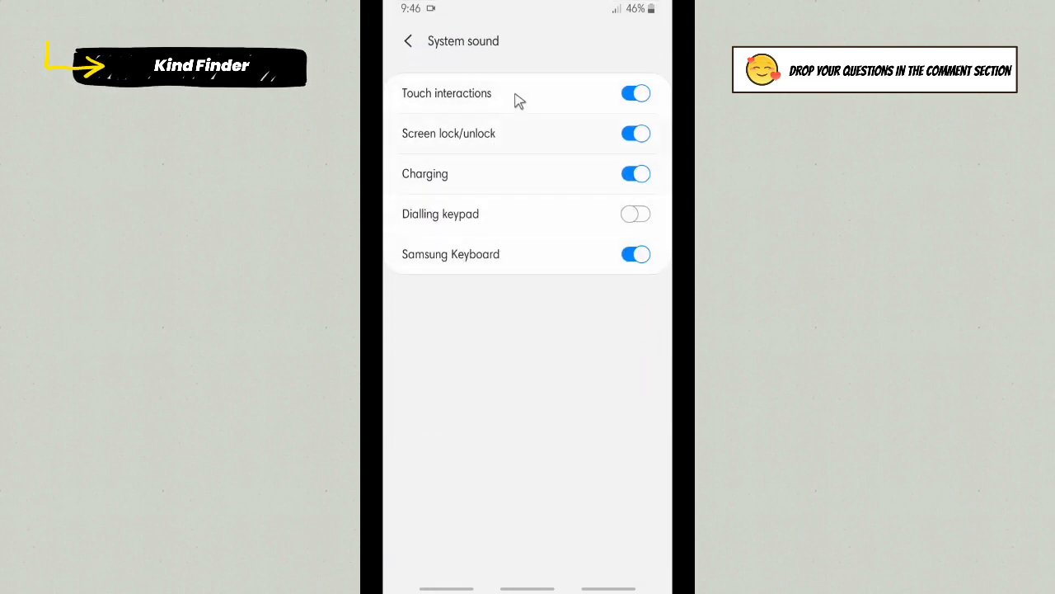
{"action": "mouse_move", "coordinate": [495, 279]}
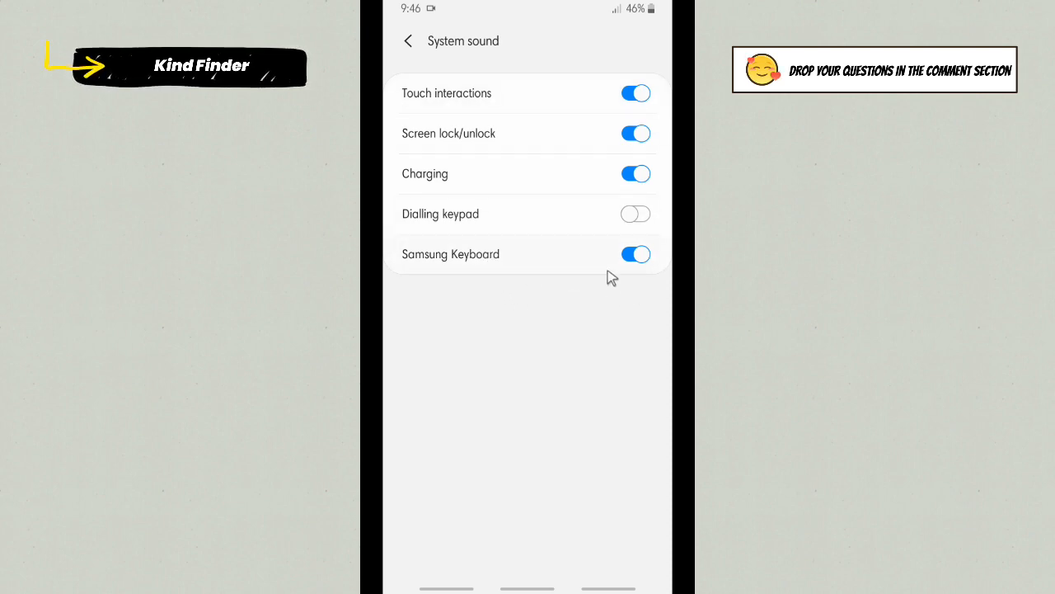
{"action": "mouse_move", "coordinate": [568, 272]}
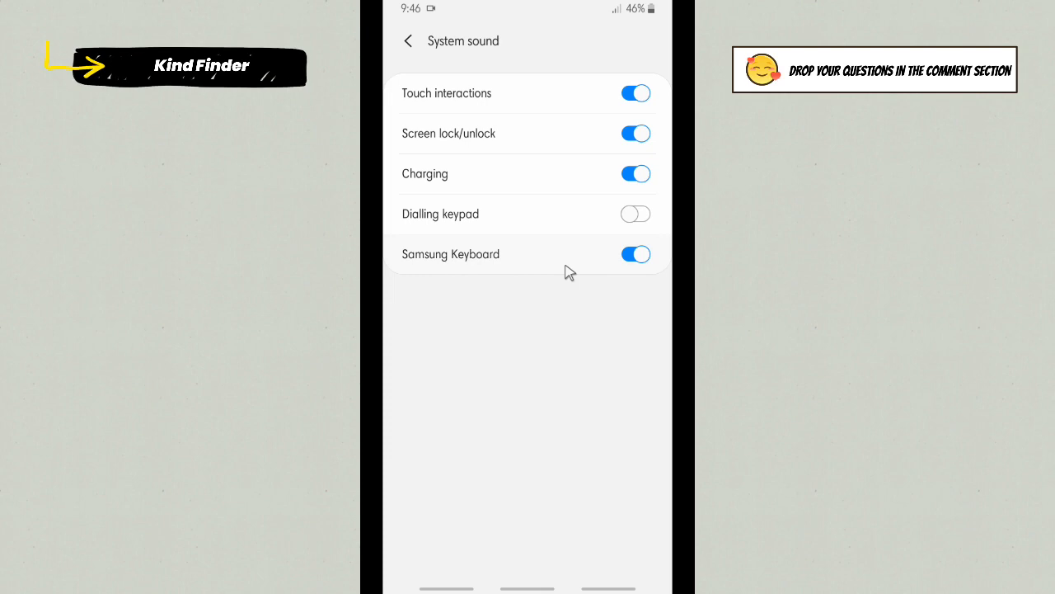
{"action": "mouse_move", "coordinate": [475, 261]}
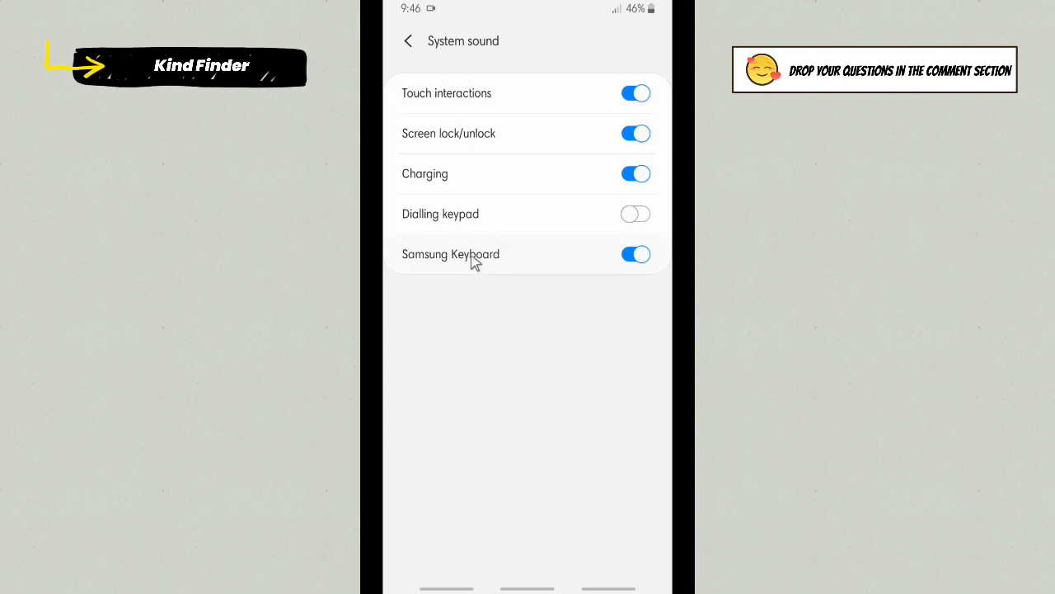
{"action": "mouse_move", "coordinate": [511, 261]}
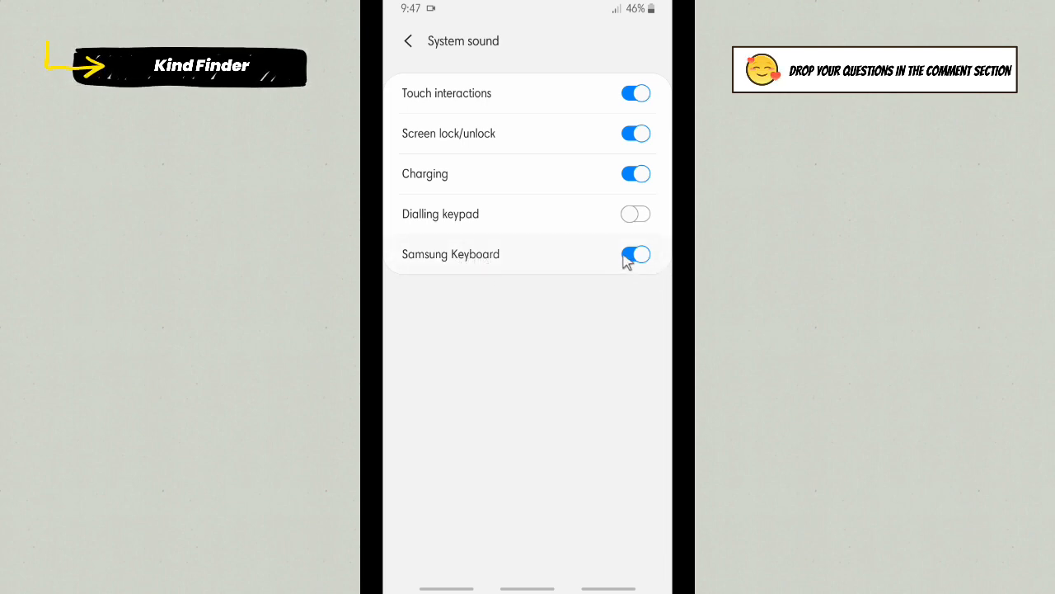
Step: Switch off the Samsung Keyboard sound toggle, leaving other system sounds as they are
{"action": "left_click", "coordinate": [634, 254]}
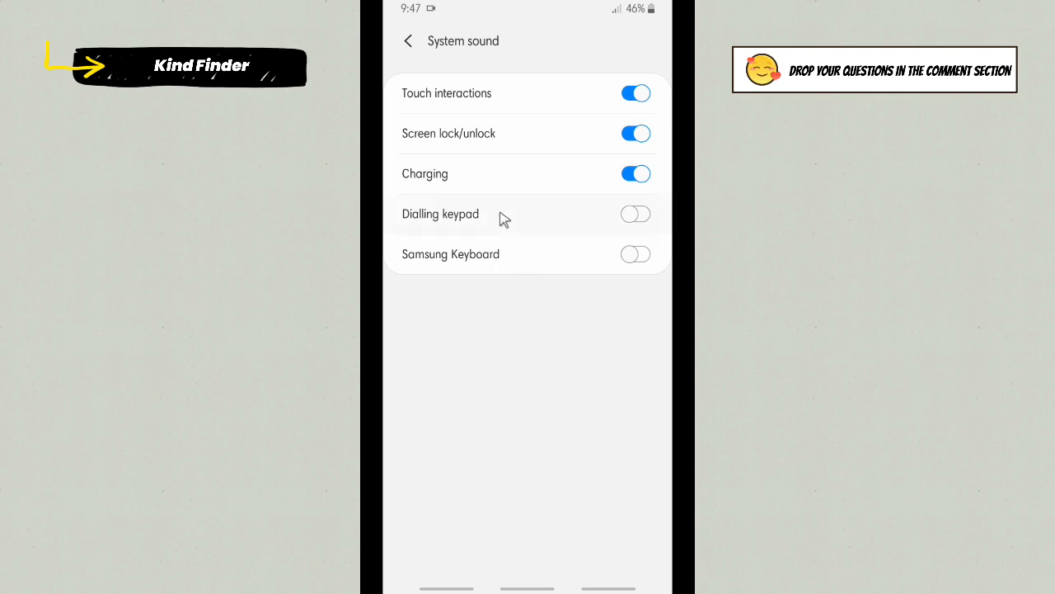
{"action": "mouse_move", "coordinate": [405, 48]}
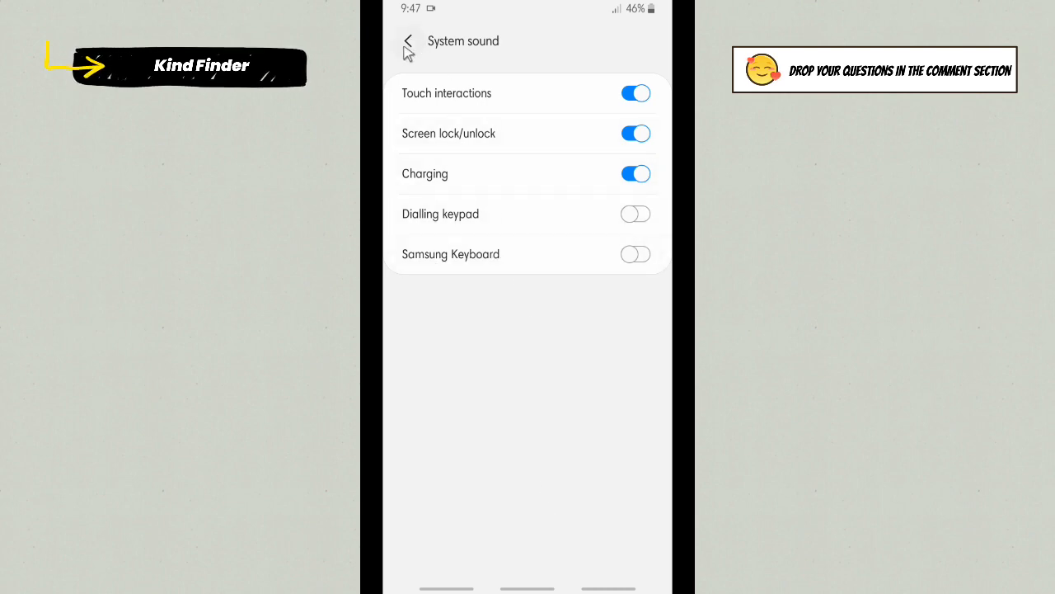
Step: Return to the WhatsApp chat, type 'ysyfiblgxsfg' with the silent keyboard, then backspace most of it
{"action": "left_click", "coordinate": [405, 41]}
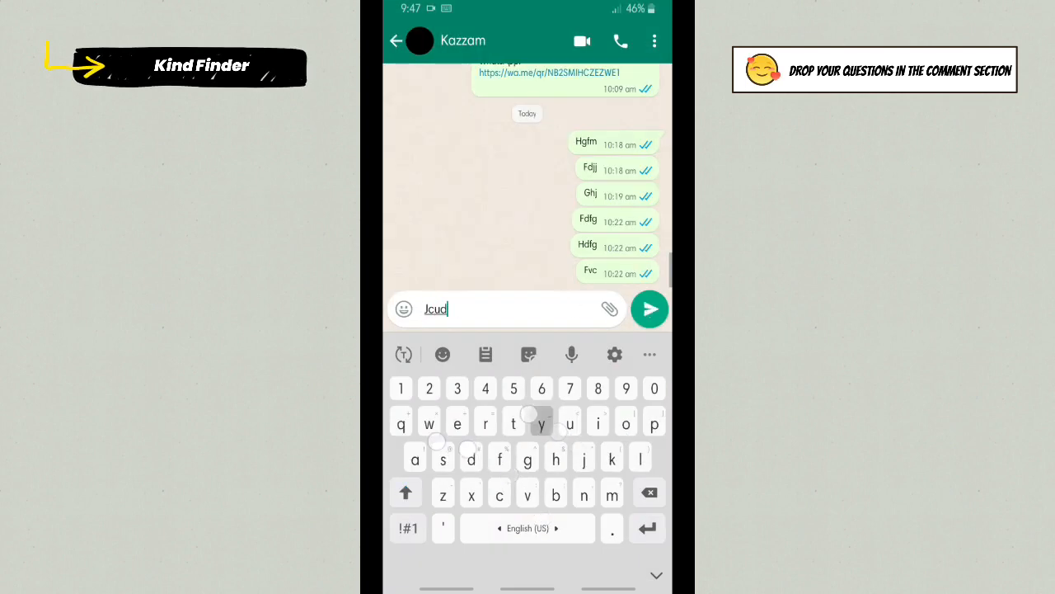
{"action": "type", "text": "ysyfiblgxsfgjfufjfgstshxhsugi"}
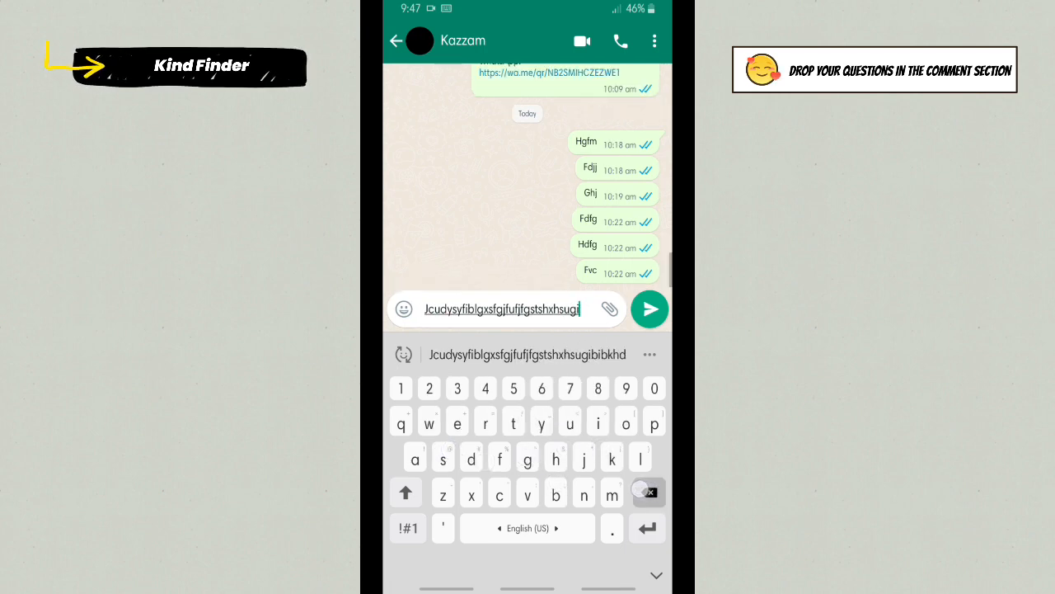
{"action": "key", "text": "backspace"}
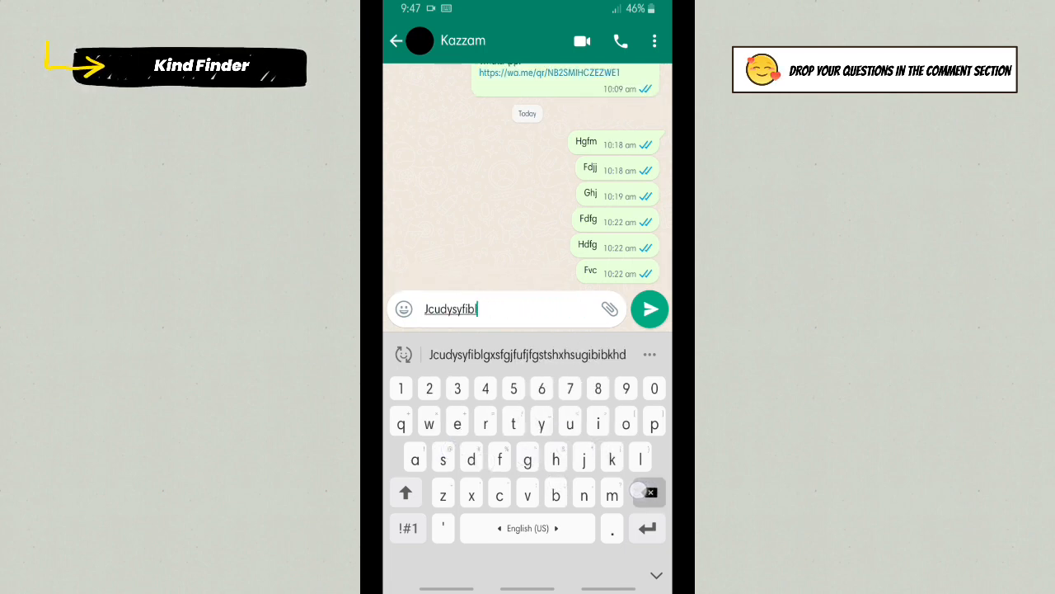